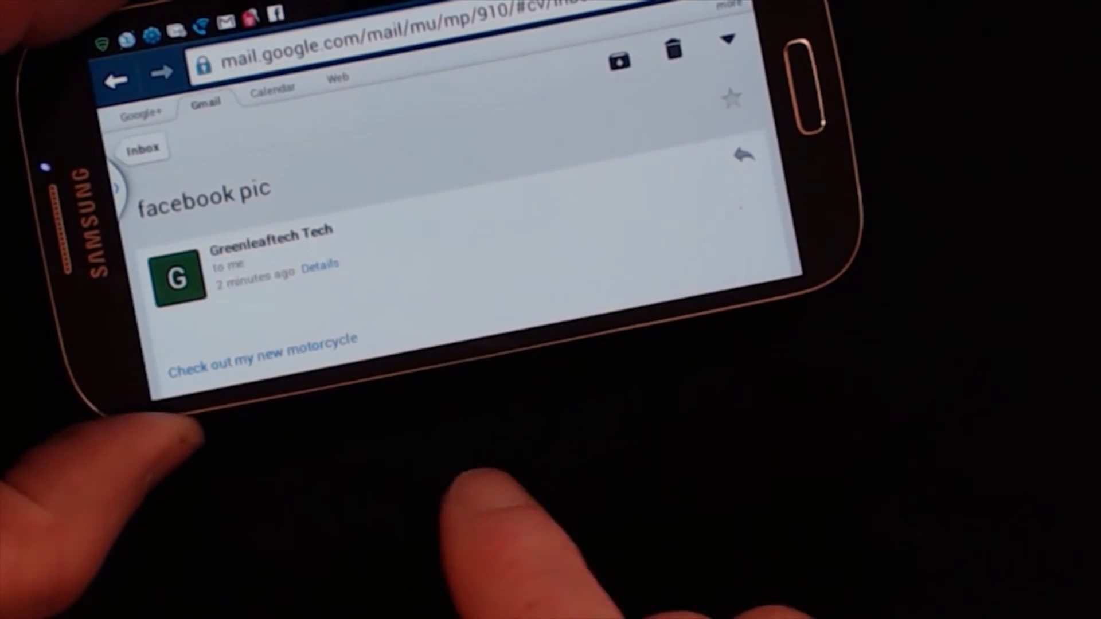
mouse_move(386, 505)
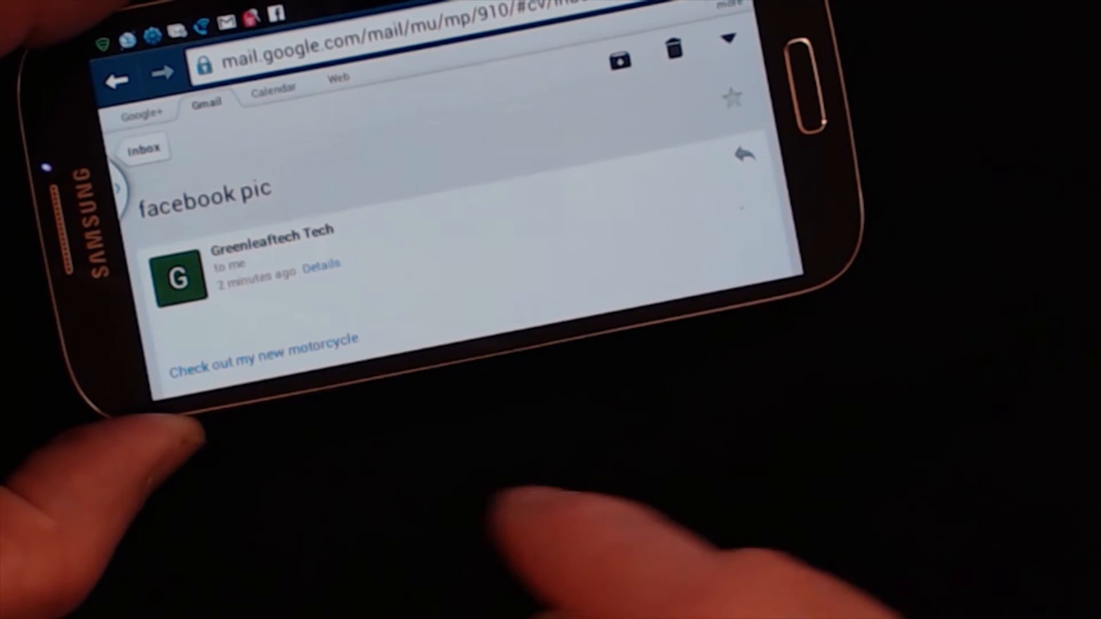
Follow the 'Check out my new motorcycle' link in the Gmail message.
click(263, 353)
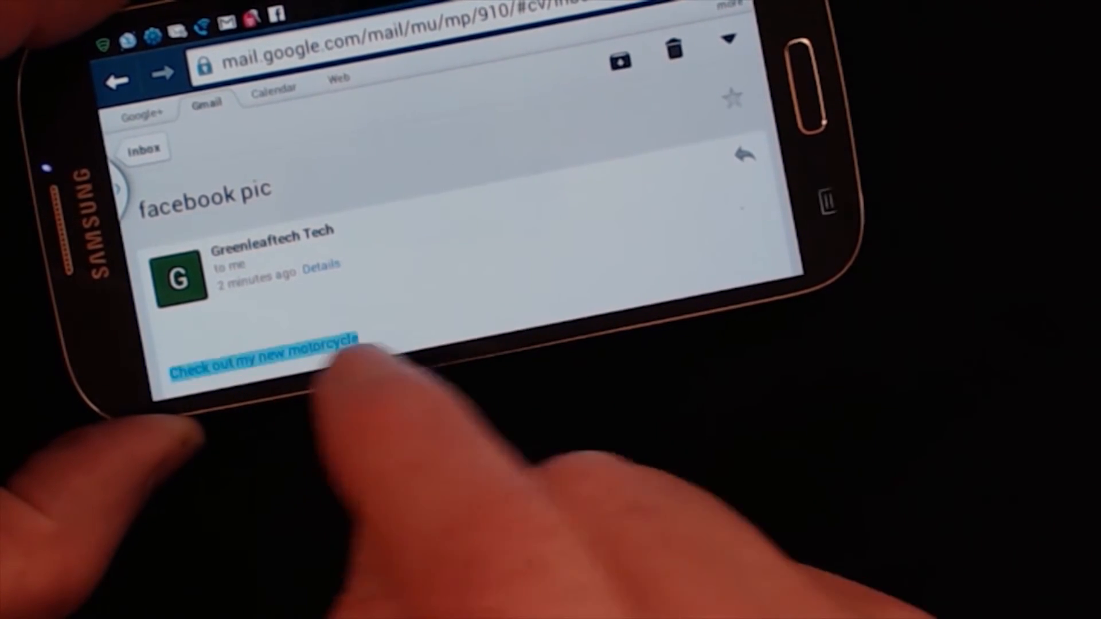
click(263, 356)
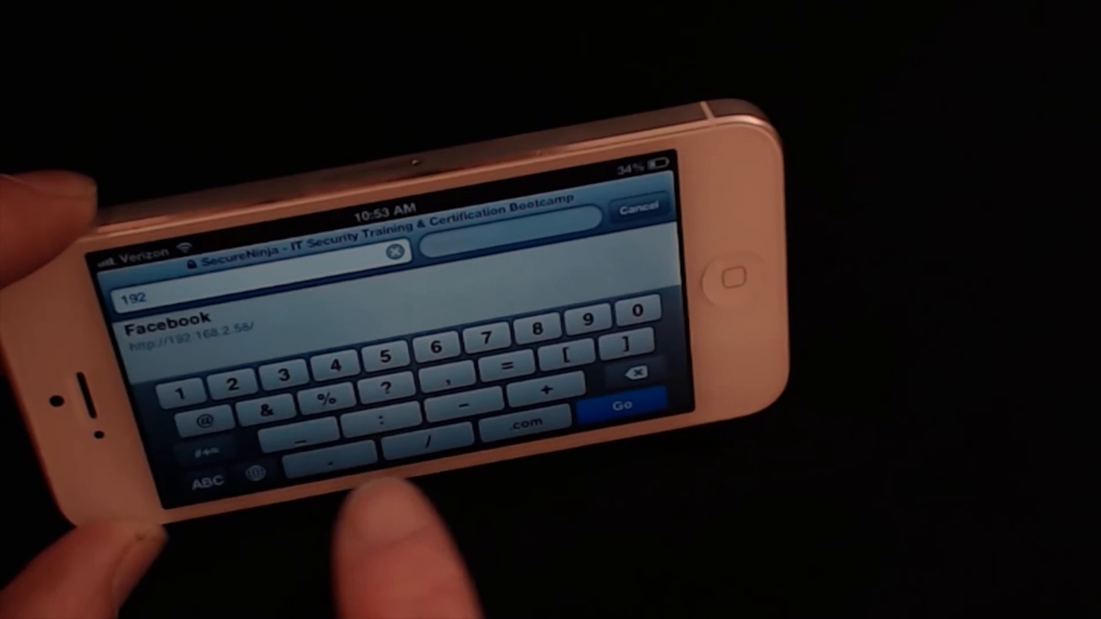
Finish typing the address 192.168.2.58 in Safari to reach the fake Facebook page.
text(.15)
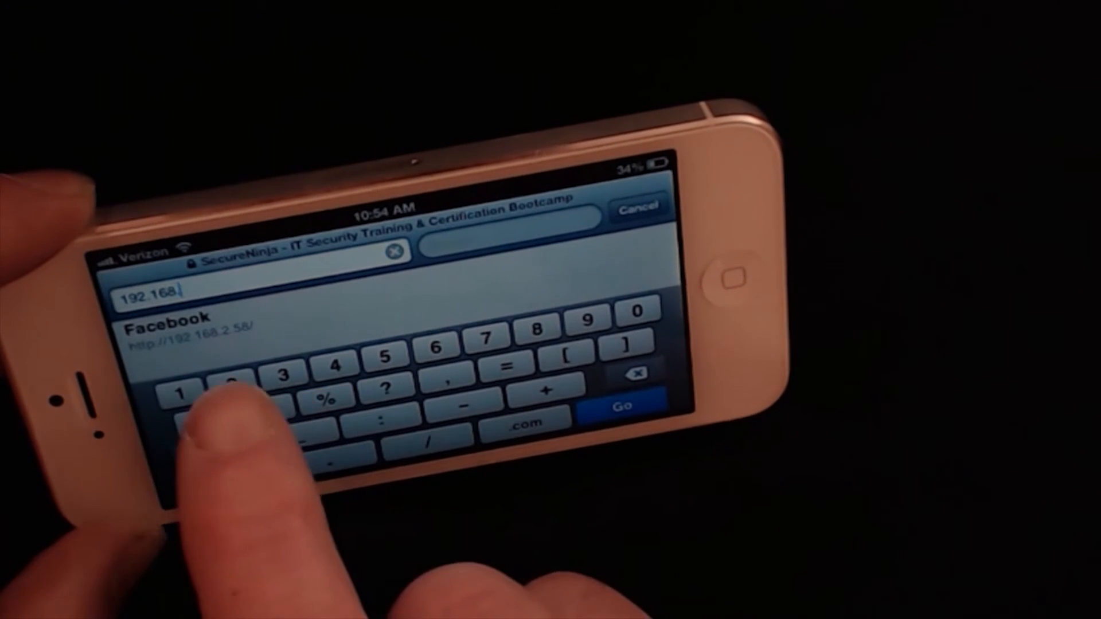
text(5)
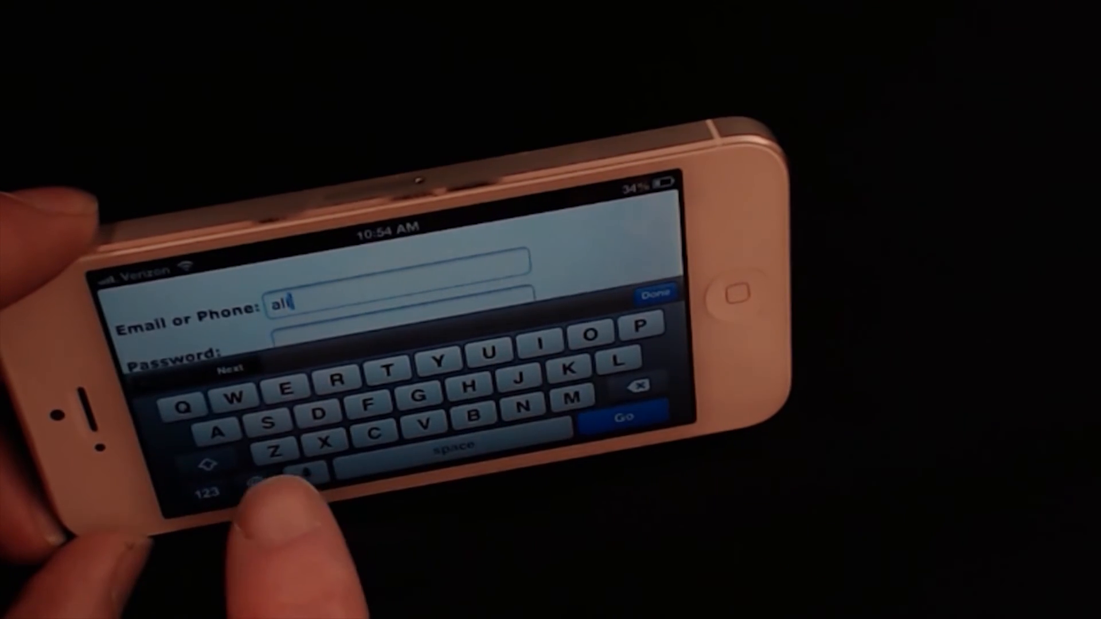
Enter the username 'alicia' into the fake Facebook login's email field.
text(cia)
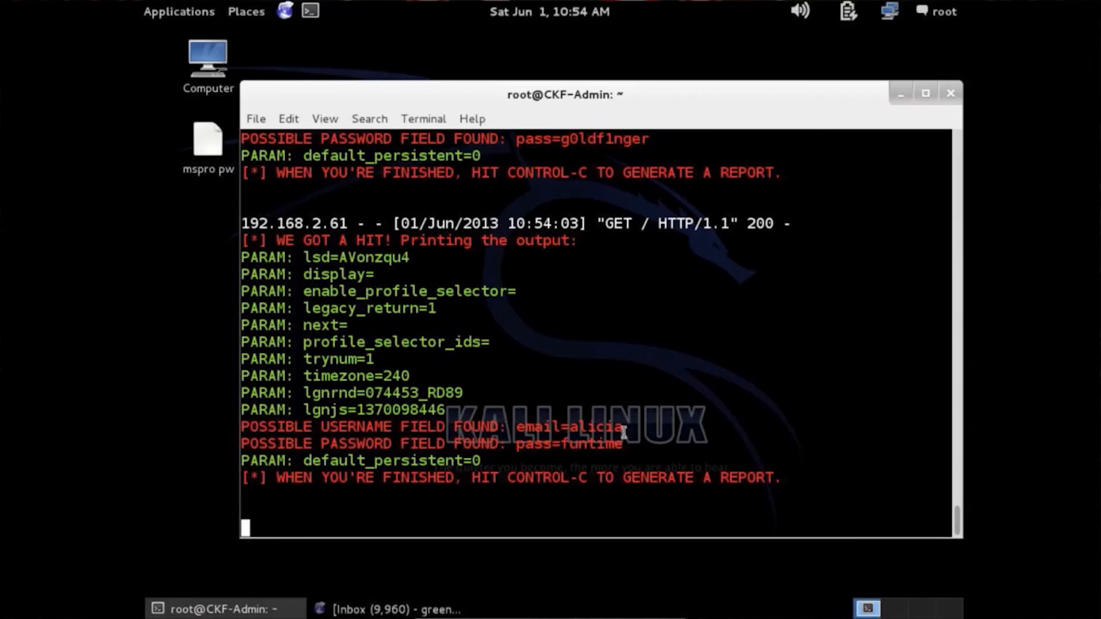
mouse_move(678, 426)
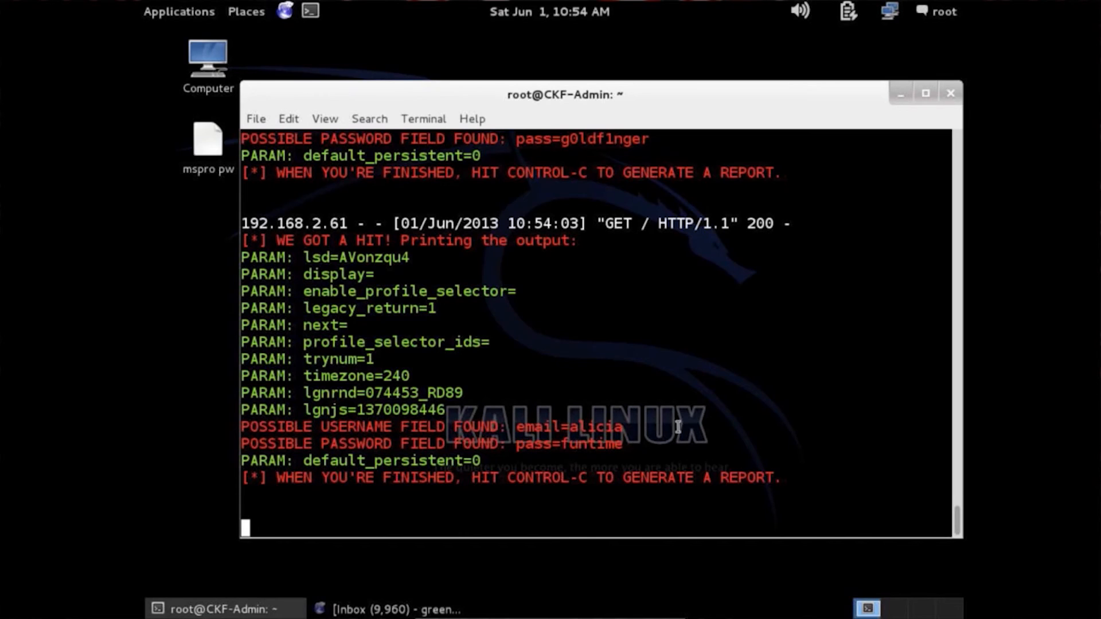
mouse_move(566, 472)
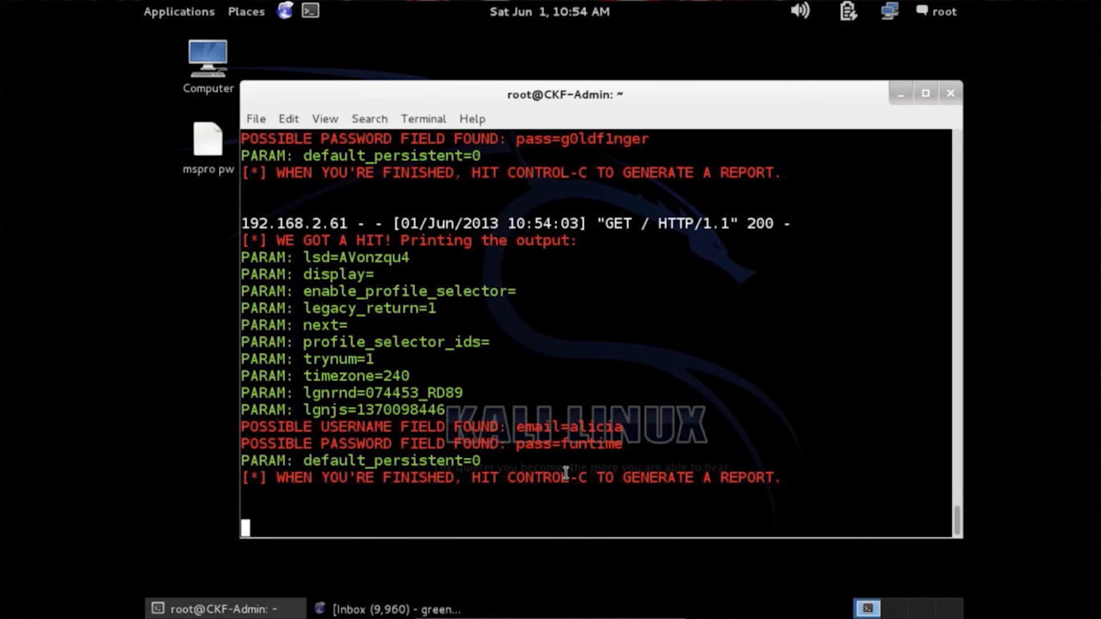